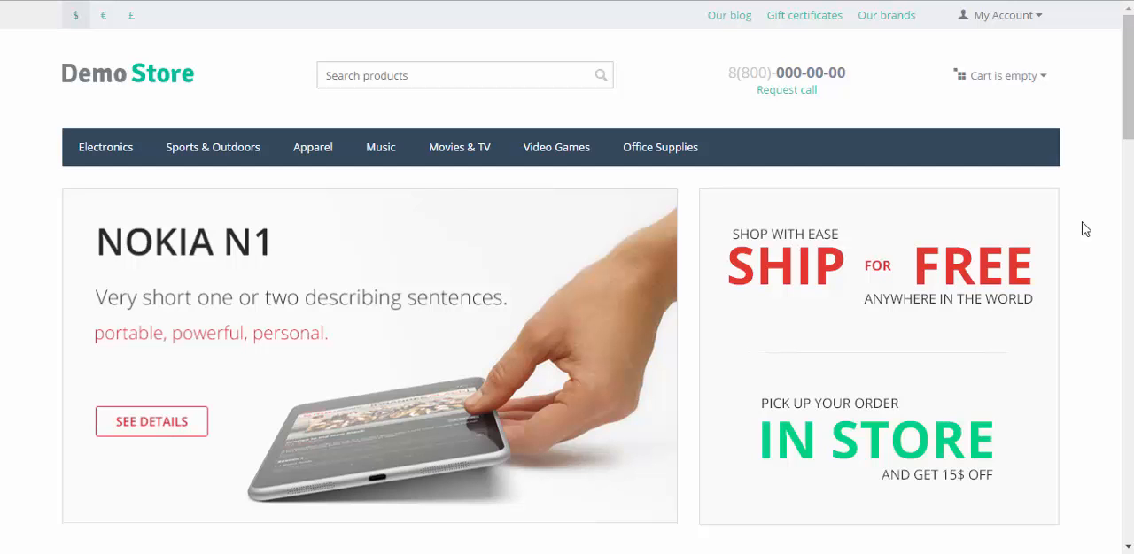
Add the 65" Class LED 8000 Series Smart TV from On Sale to the cart ($5,399.99).
{"action": "scroll", "scroll_direction": "down", "scroll_amount": 3}
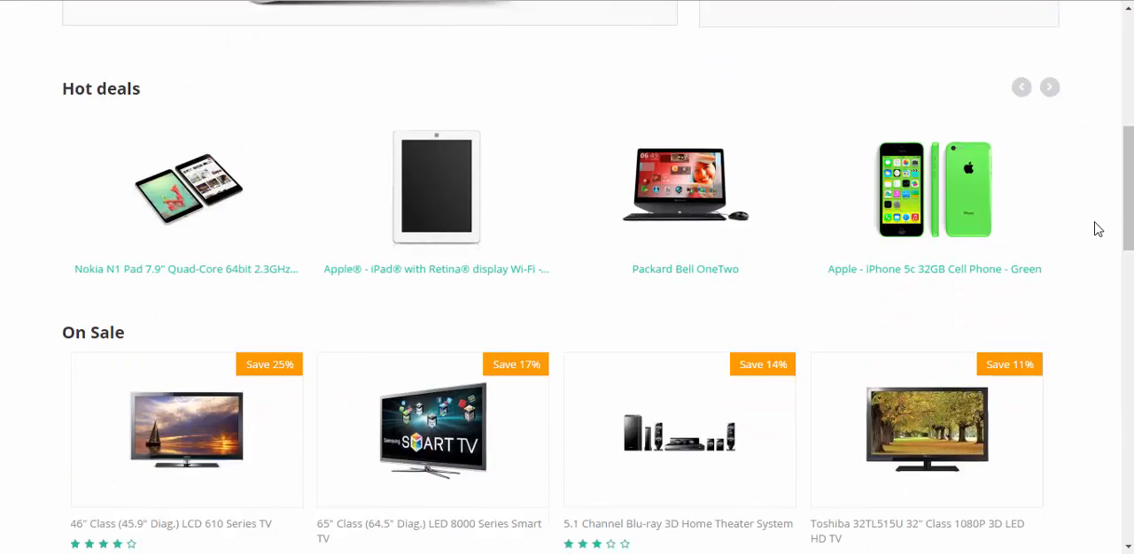
{"action": "scroll", "scroll_direction": "down", "scroll_amount": 3}
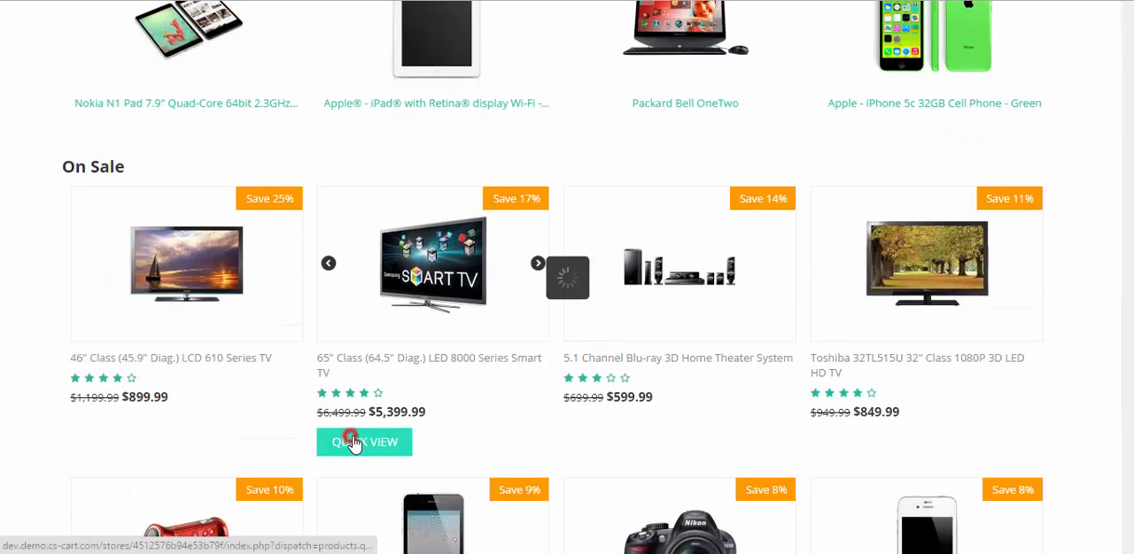
{"action": "left_click", "coordinate": [364, 442]}
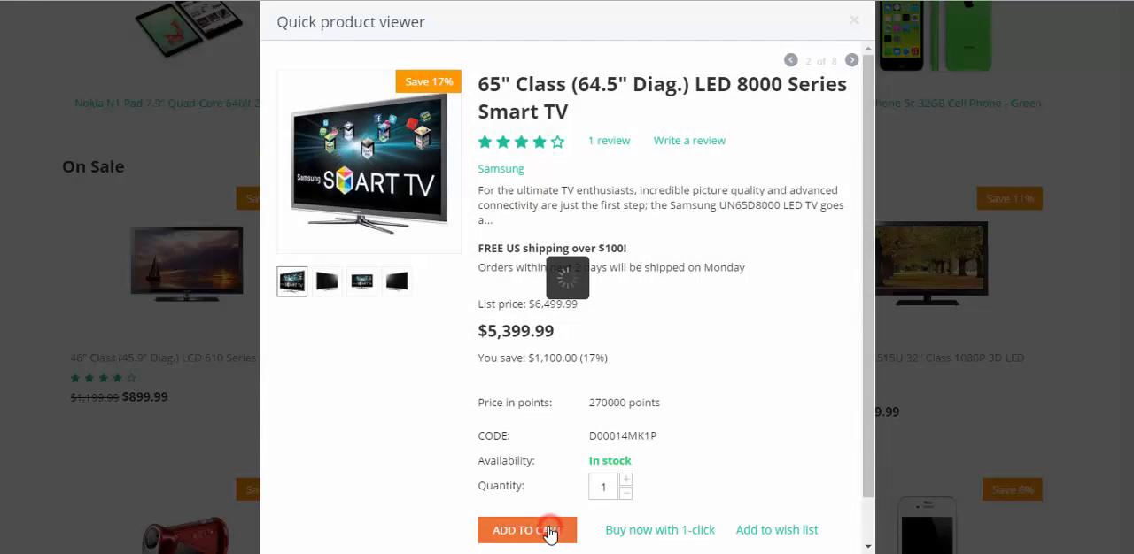
{"action": "left_click", "coordinate": [527, 530]}
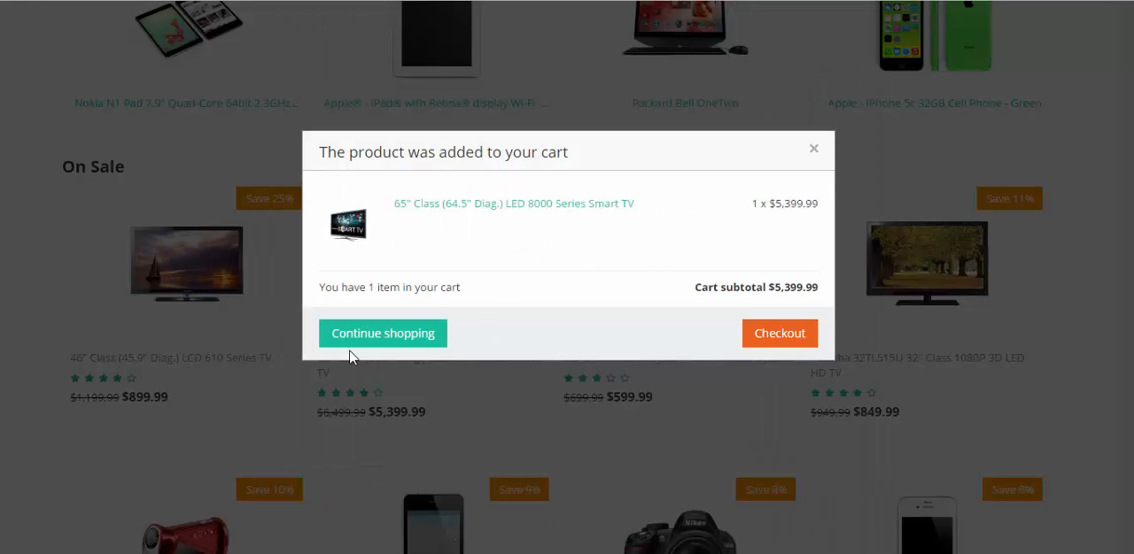
{"action": "left_click", "coordinate": [383, 333]}
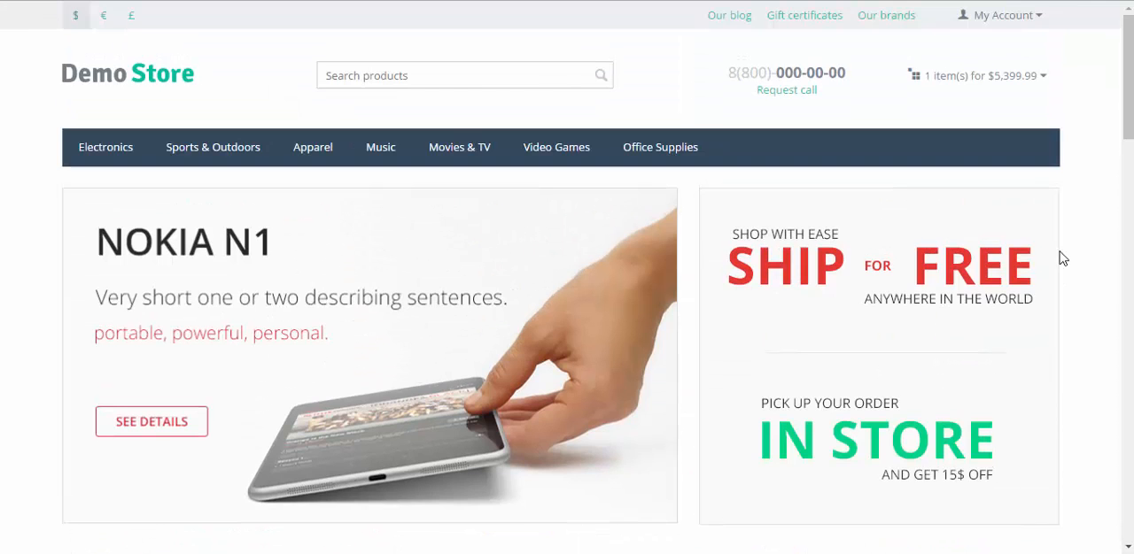
{"action": "mouse_move", "coordinate": [1087, 238]}
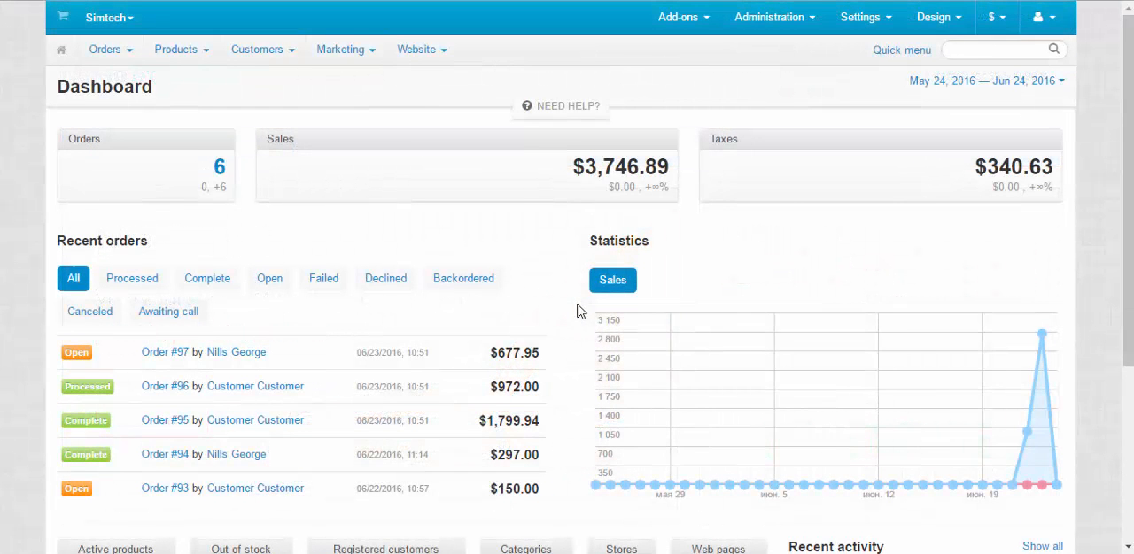
{"action": "mouse_move", "coordinate": [396, 143]}
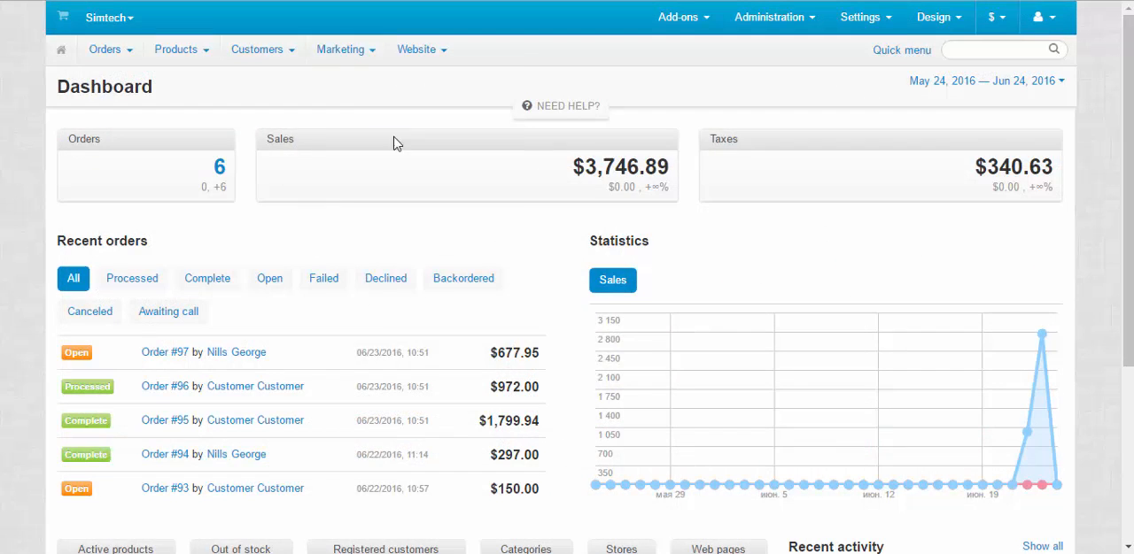
View Marketing > Abandoned / Live carts, showing Customer Customer's cart with 1 product.
{"action": "left_click", "coordinate": [340, 49]}
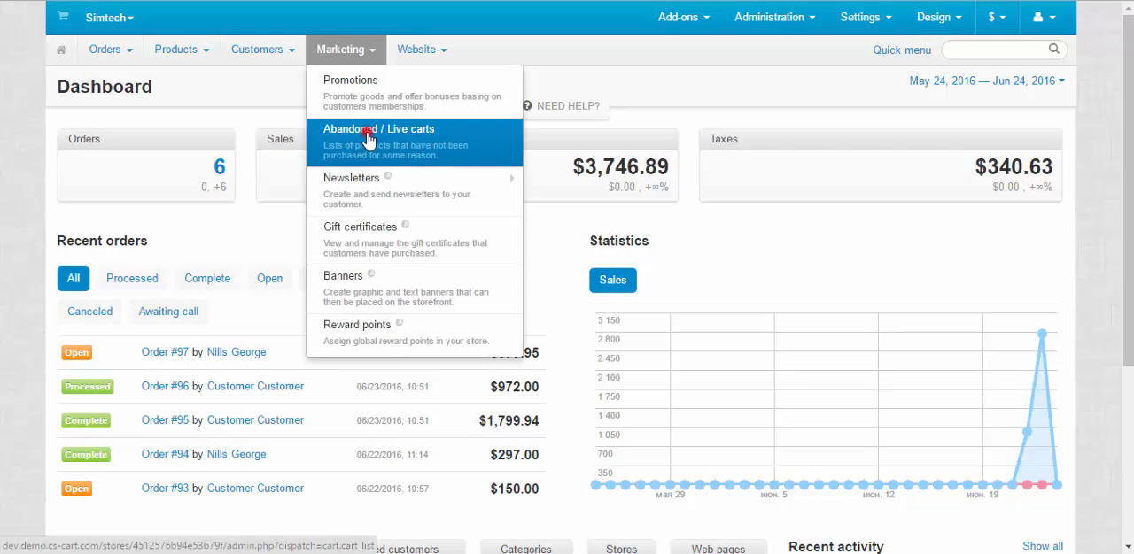
{"action": "left_click", "coordinate": [379, 129]}
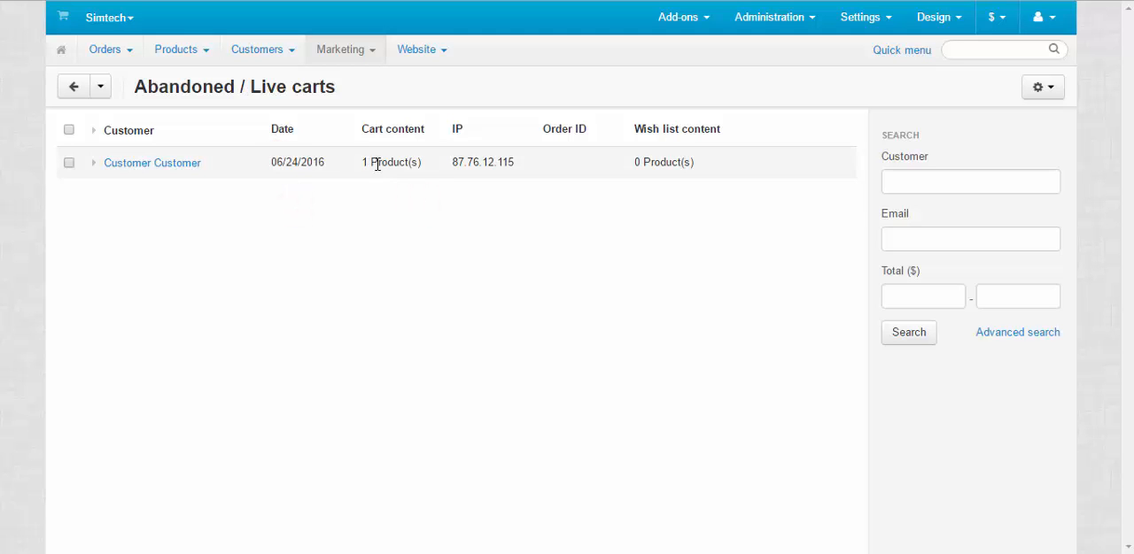
{"action": "mouse_move", "coordinate": [644, 161]}
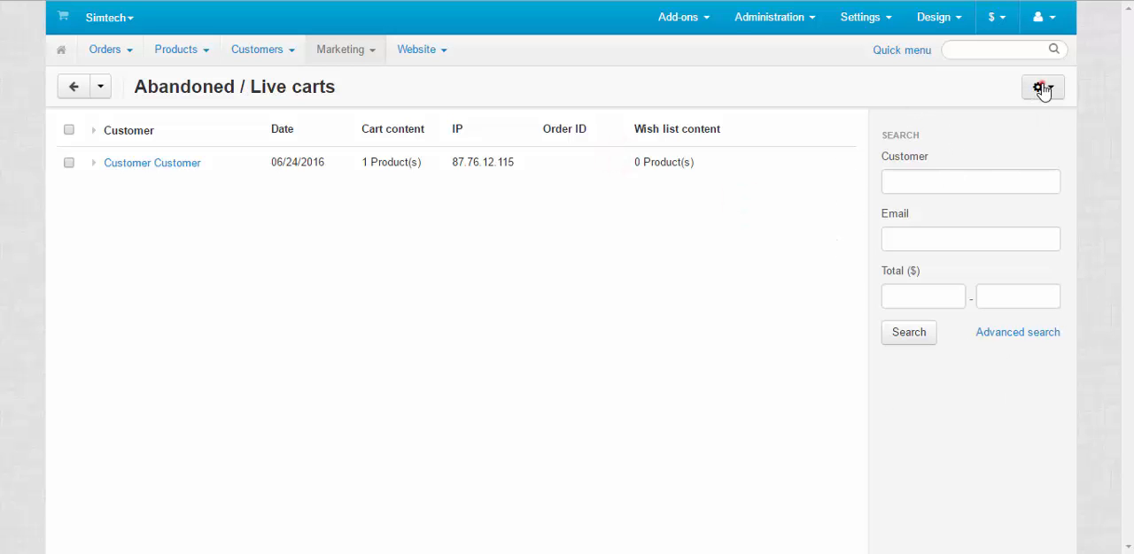
{"action": "left_click", "coordinate": [1043, 87]}
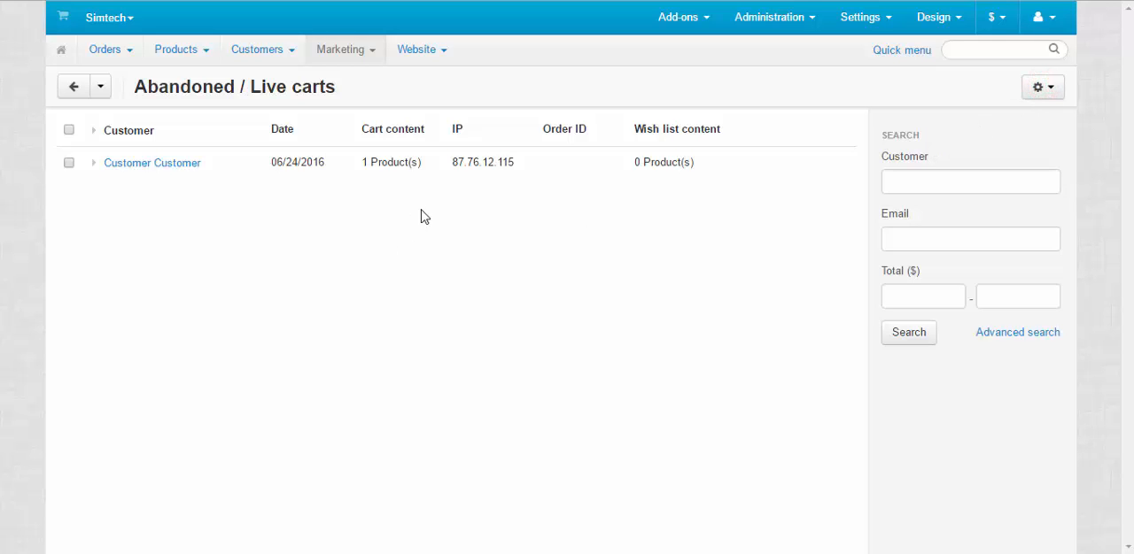
{"action": "mouse_move", "coordinate": [446, 229]}
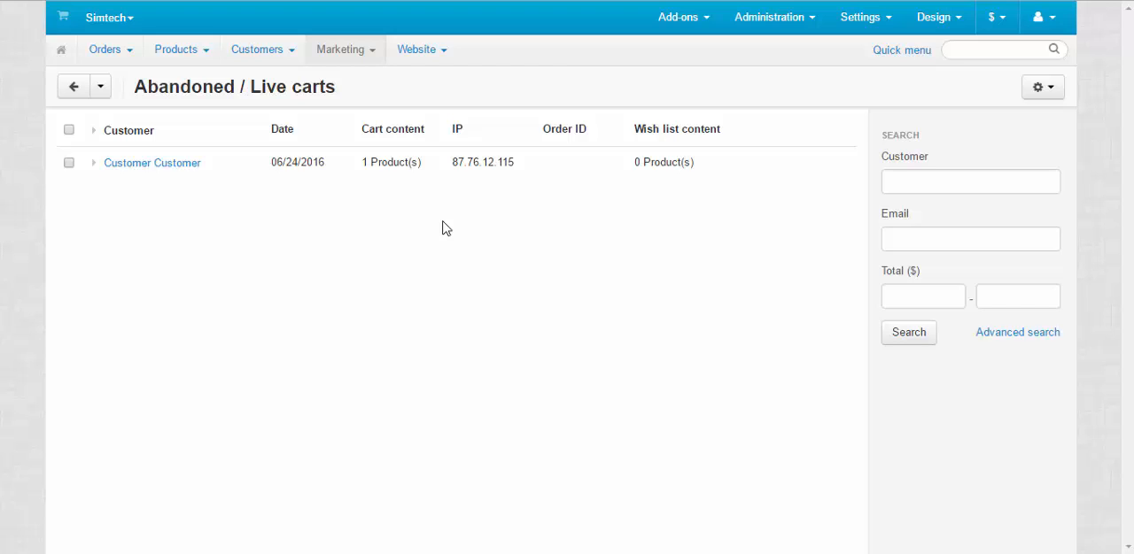
{"action": "mouse_move", "coordinate": [518, 304]}
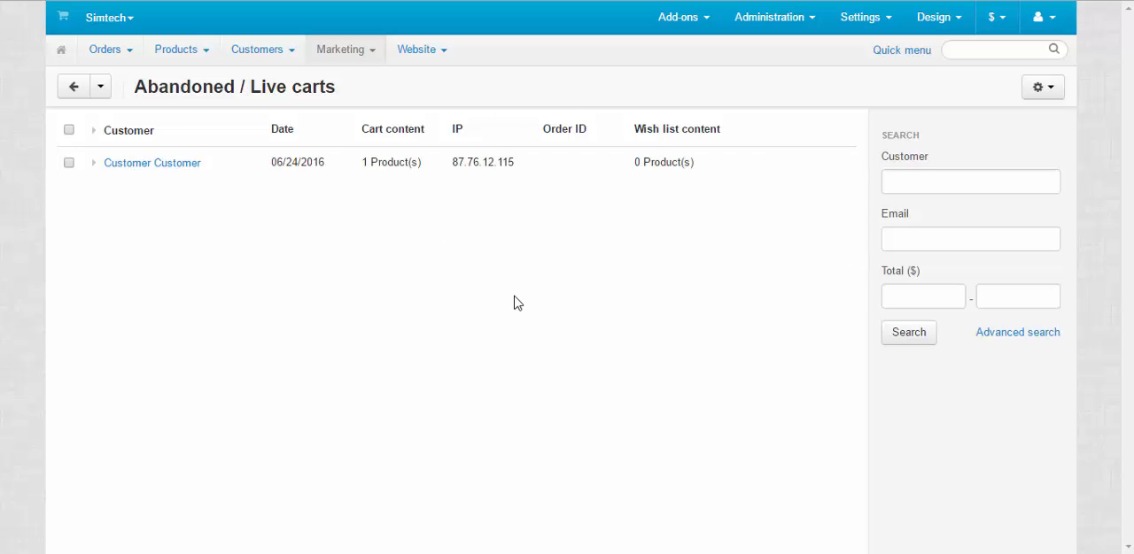
{"action": "mouse_move", "coordinate": [471, 240]}
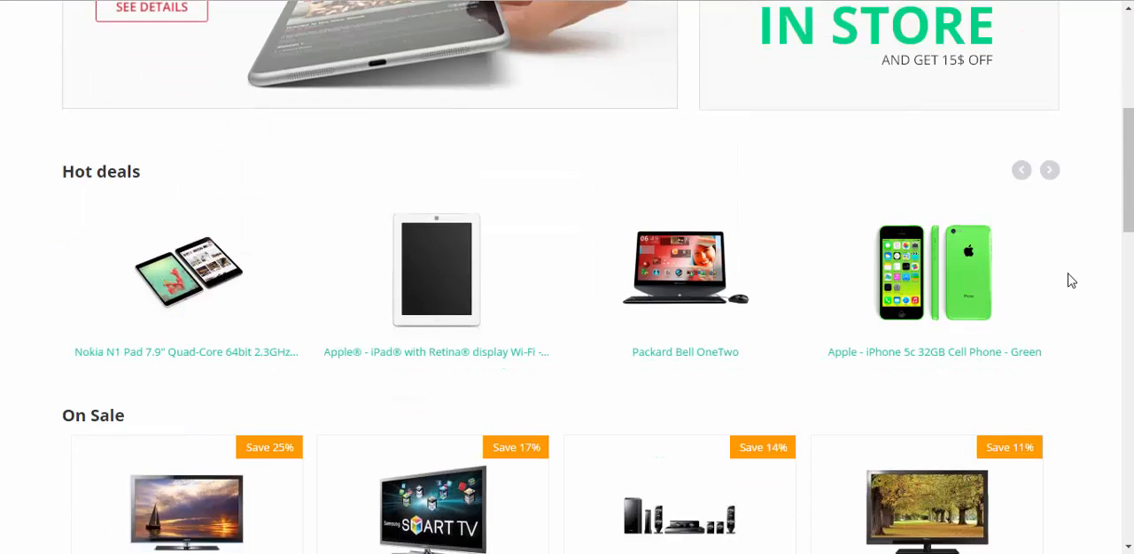
Add the D3100 + 18-55 VR Lens Kit ($549.95) to the storefront cart via Quick view.
{"action": "scroll", "scroll_direction": "down", "scroll_amount": 3}
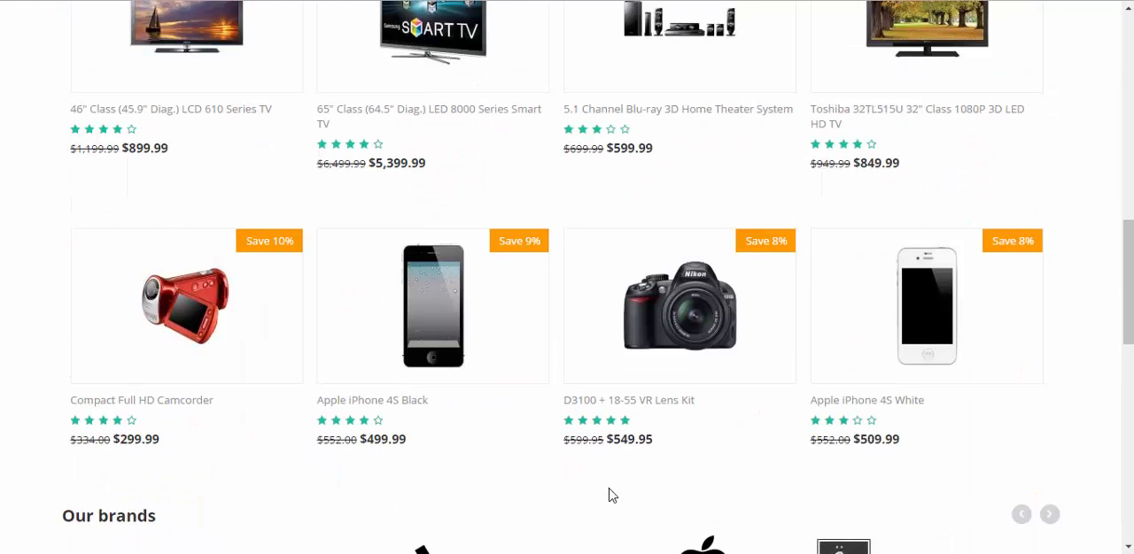
{"action": "left_click", "coordinate": [679, 306]}
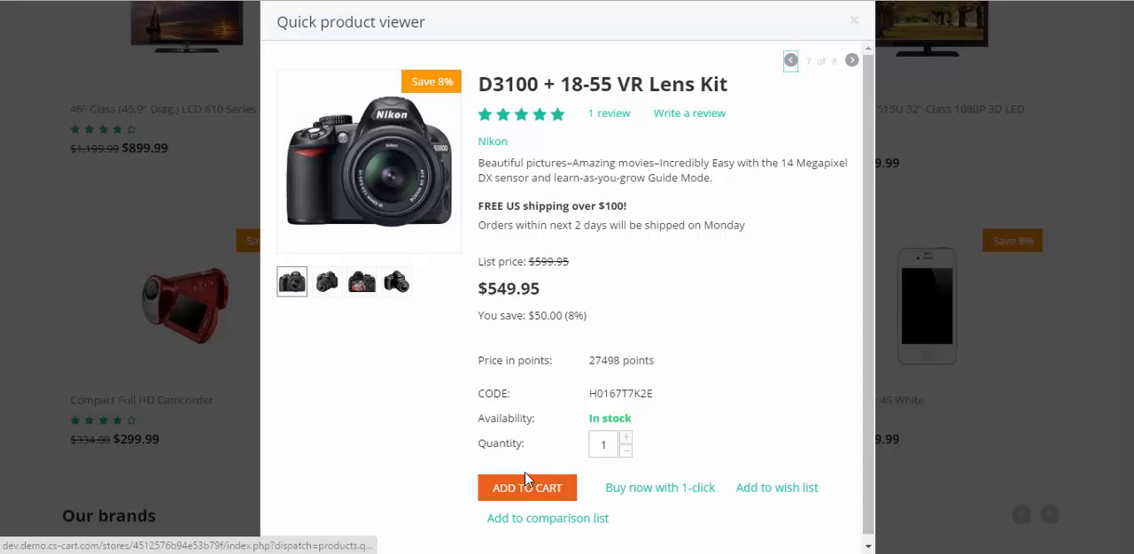
{"action": "left_click", "coordinate": [526, 488]}
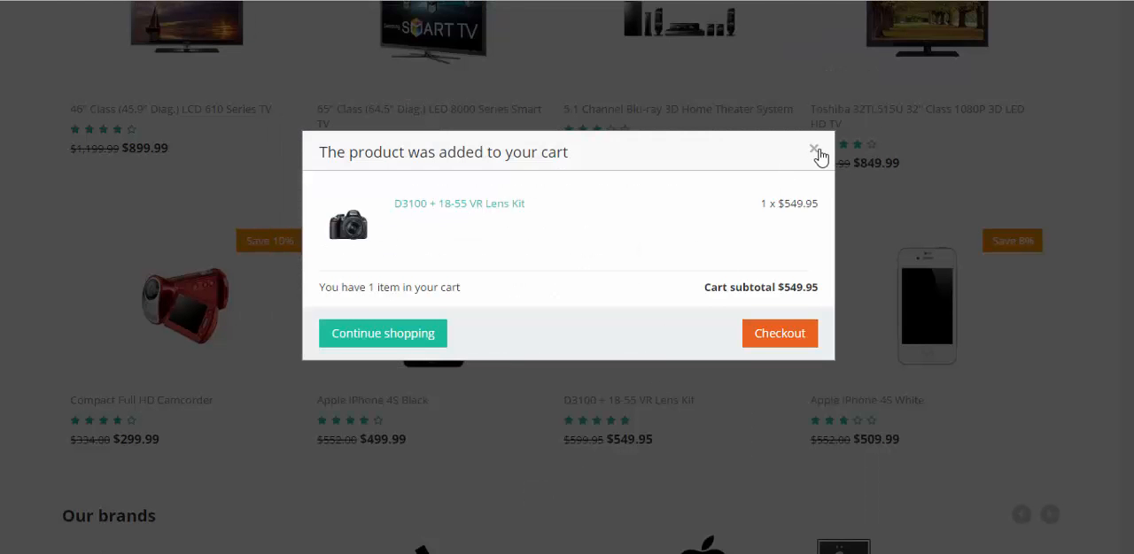
{"action": "left_click", "coordinate": [812, 148]}
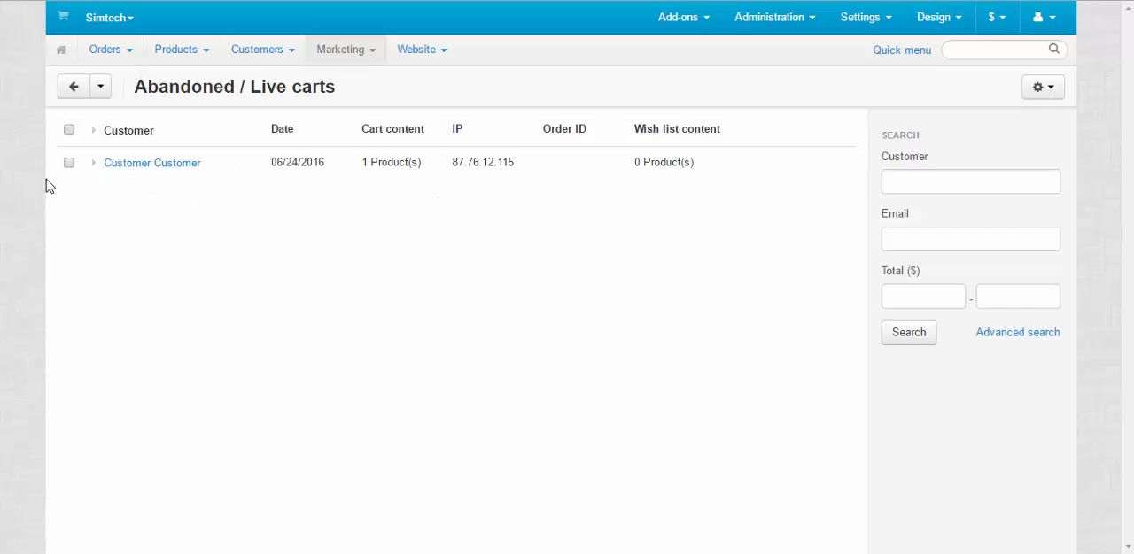
Select Customer Customer's cart and confirm its deletion.
{"action": "left_click", "coordinate": [69, 162]}
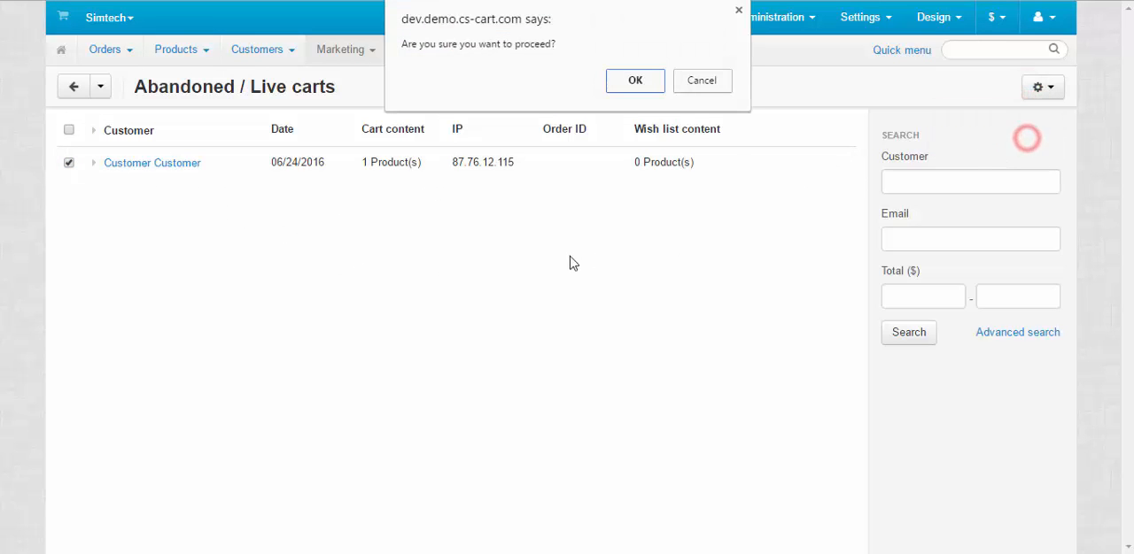
{"action": "left_click", "coordinate": [634, 80]}
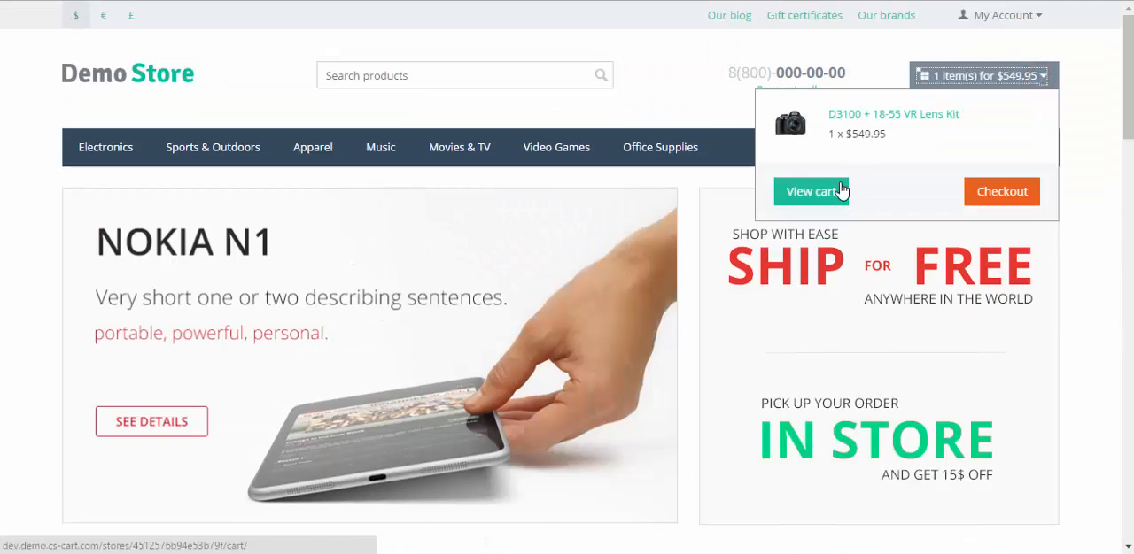
Review the cart holding the D3100 kit, then add Apple iPhone 4S White via Quick view.
{"action": "left_click", "coordinate": [810, 191]}
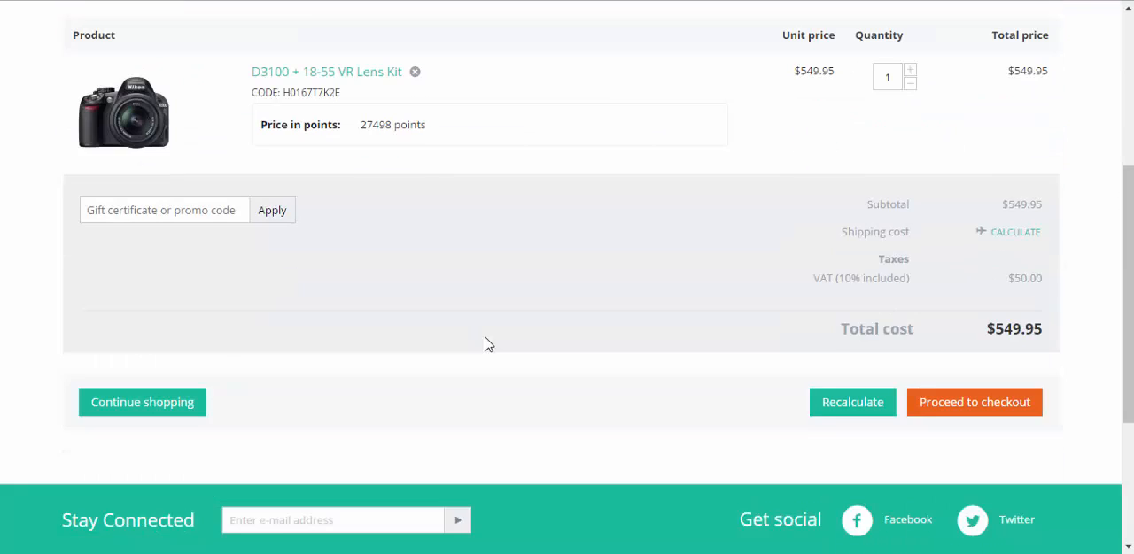
{"action": "scroll", "scroll_direction": "up", "scroll_amount": 3}
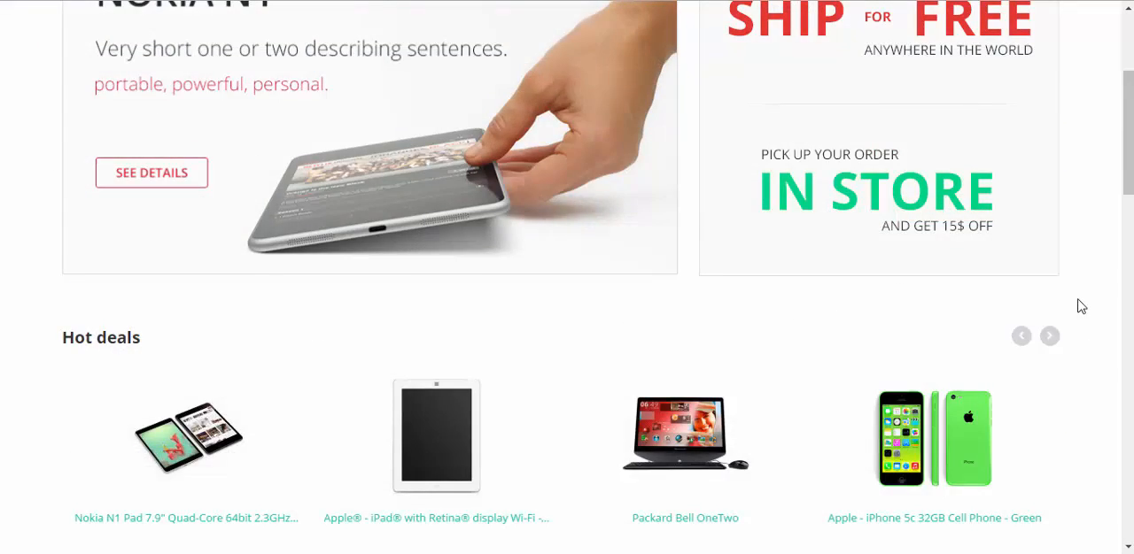
{"action": "scroll", "scroll_direction": "down", "scroll_amount": 3}
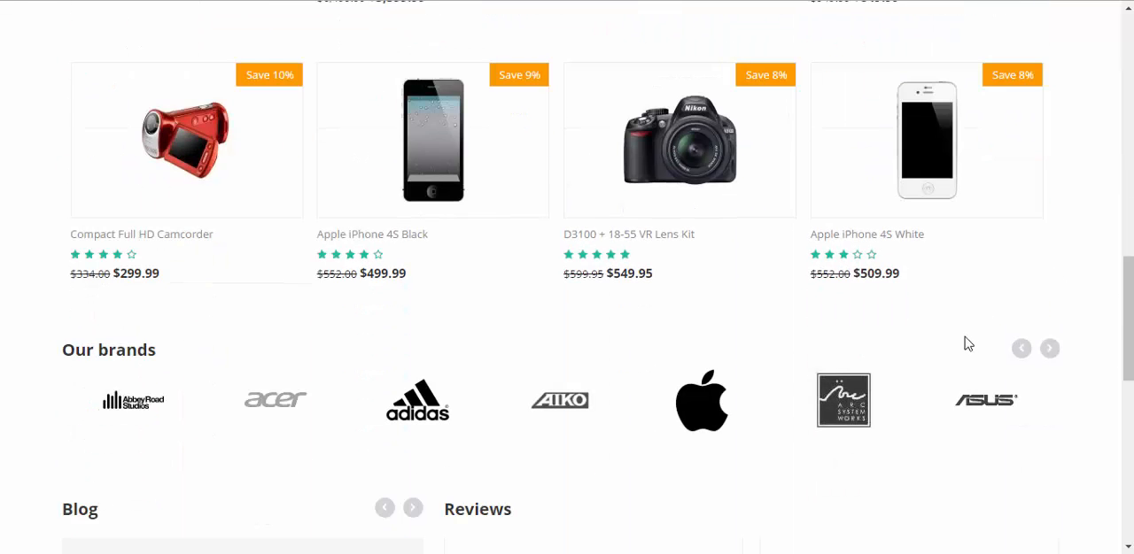
{"action": "left_click", "coordinate": [857, 303]}
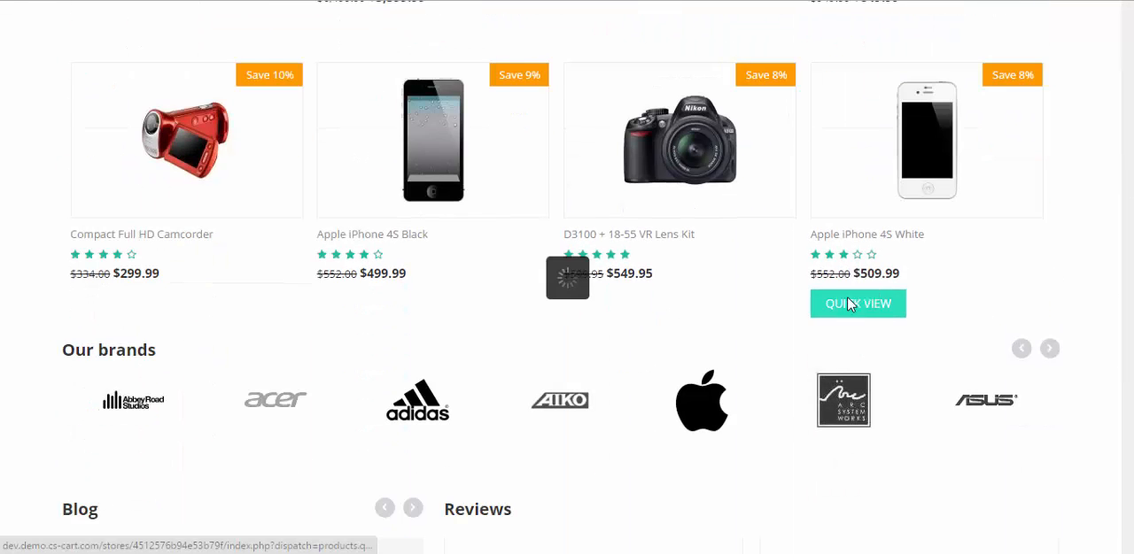
{"action": "left_click", "coordinate": [857, 304]}
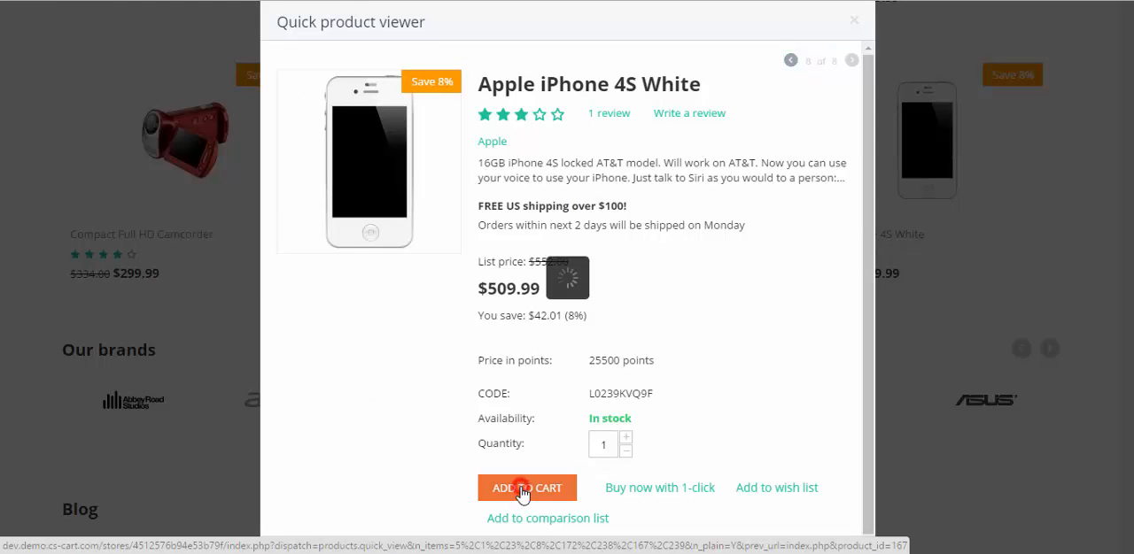
{"action": "left_click", "coordinate": [527, 488]}
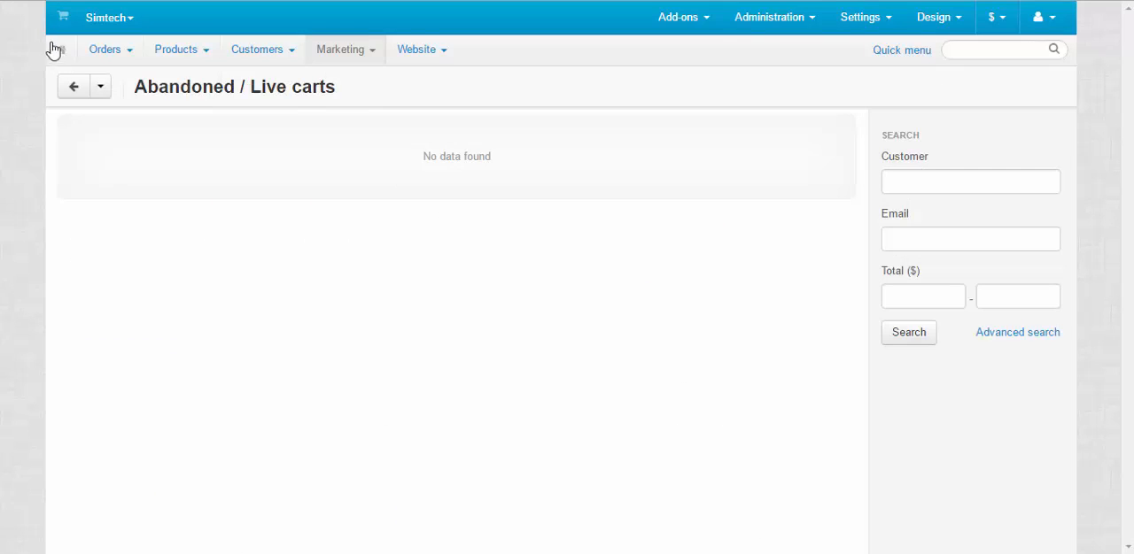
Reload the carts list to show Customer Customer's cart with 2 products.
{"action": "left_click", "coordinate": [908, 332]}
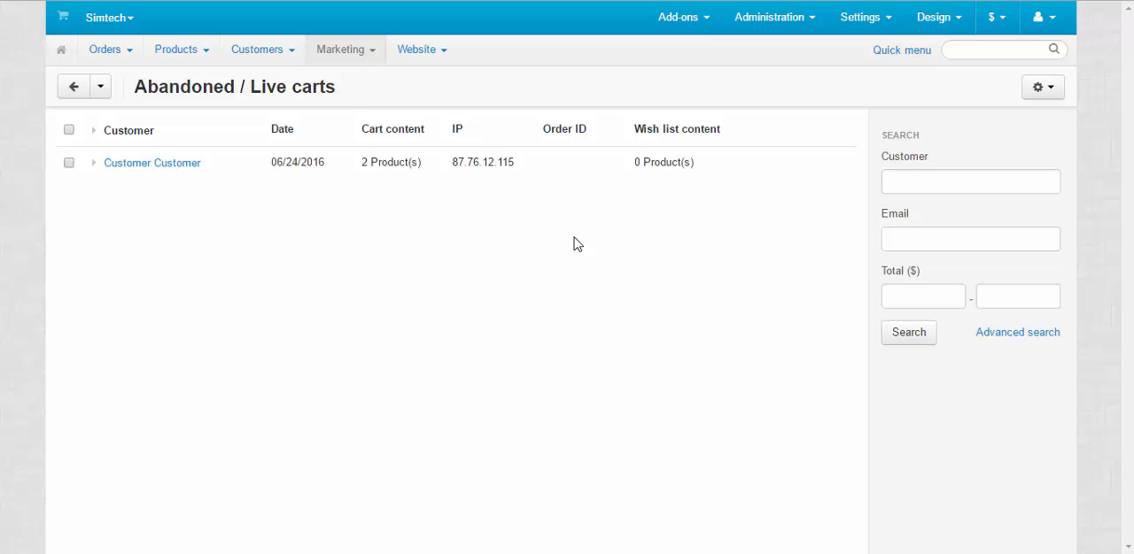
{"action": "left_click", "coordinate": [344, 49]}
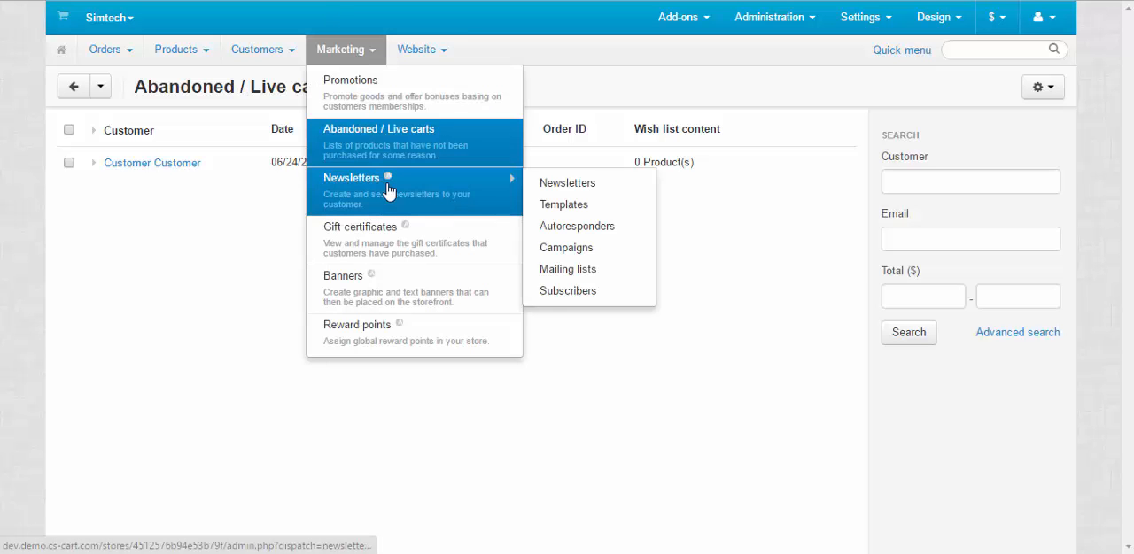
{"action": "mouse_move", "coordinate": [566, 182]}
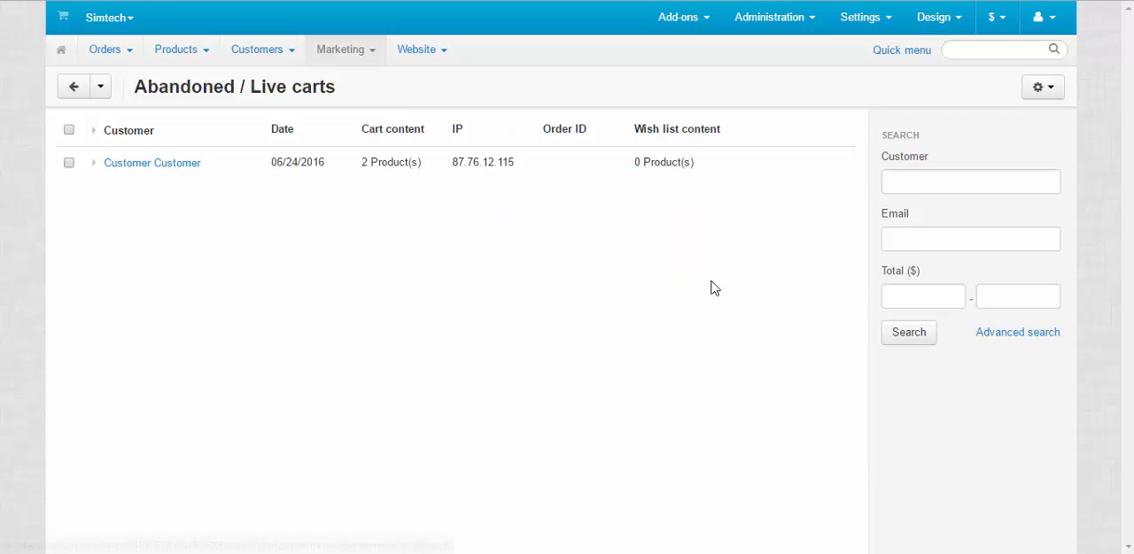
{"action": "mouse_move", "coordinate": [682, 281]}
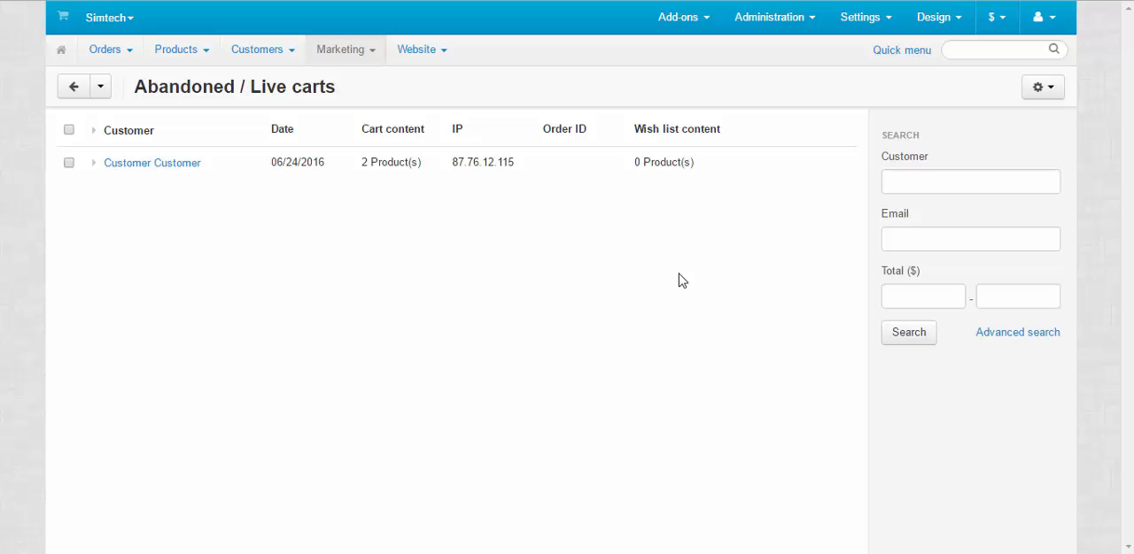
{"action": "mouse_move", "coordinate": [618, 216]}
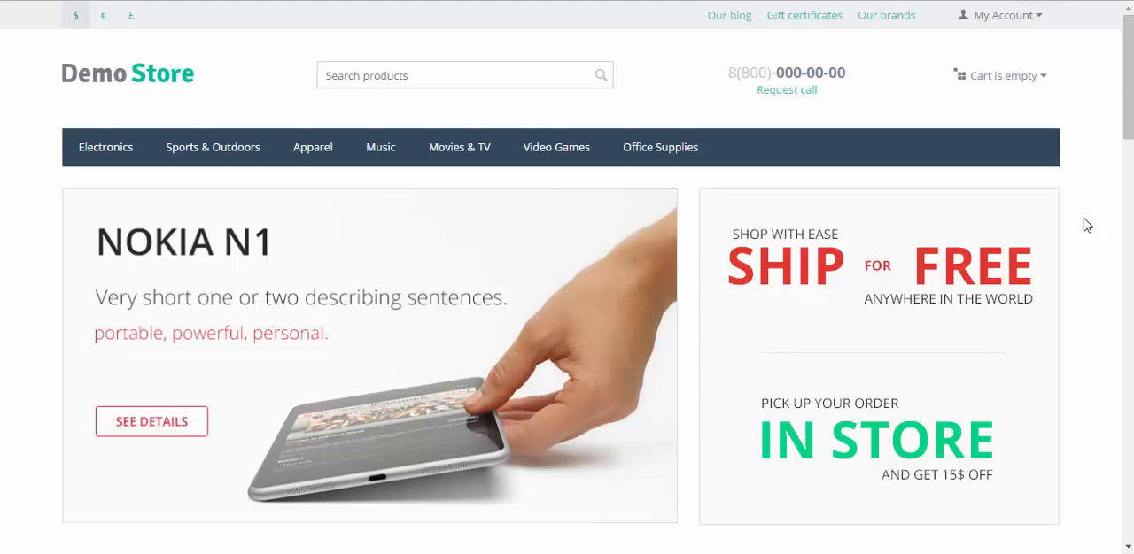
{"action": "mouse_move", "coordinate": [1082, 230]}
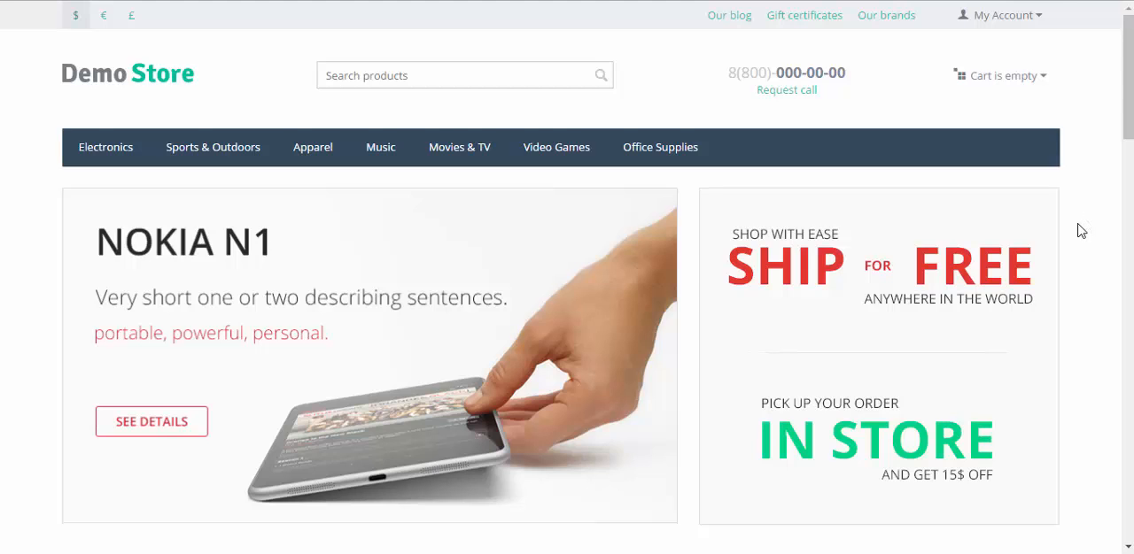